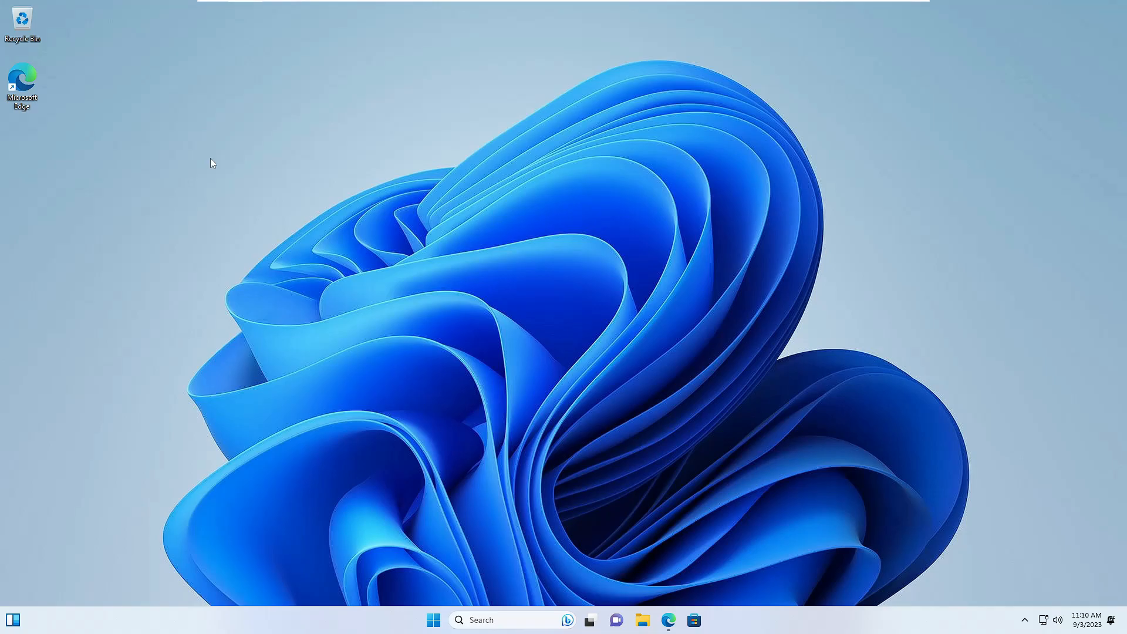
{"action": "mouse_move", "coordinate": [433, 620]}
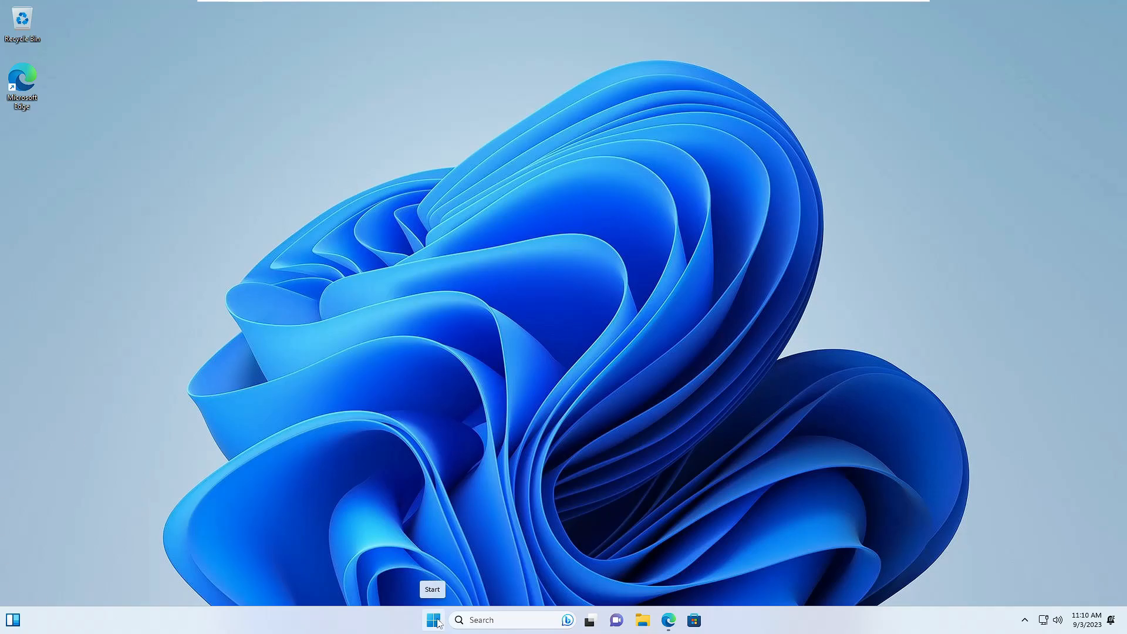
- Open the Start menu and show the full alphabetical All apps list
{"action": "left_click", "coordinate": [432, 619]}
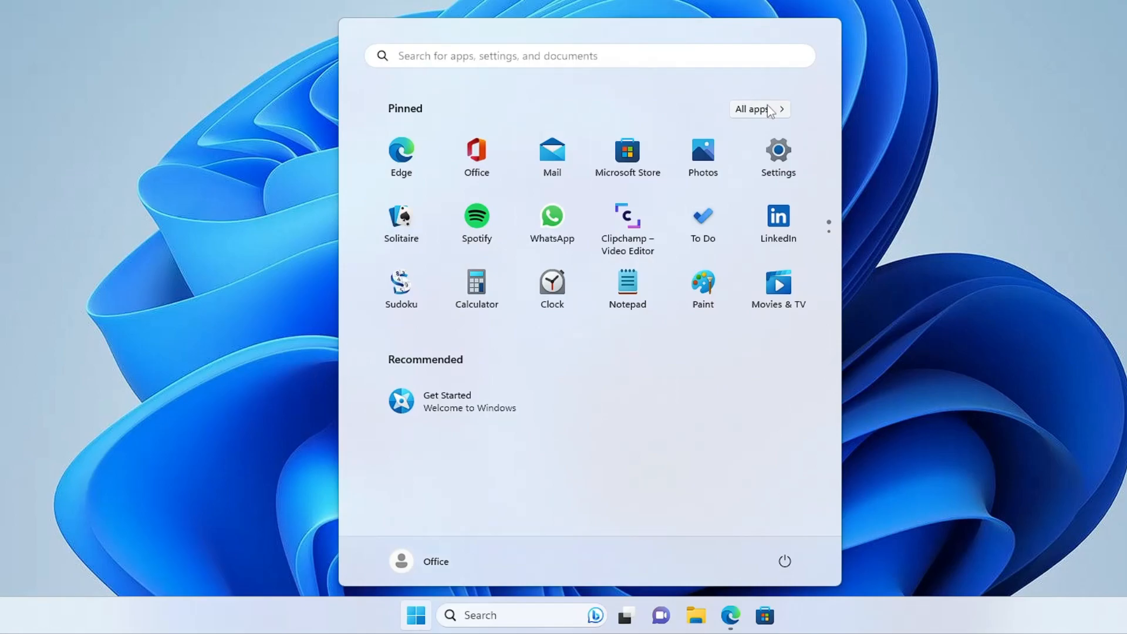
{"action": "left_click", "coordinate": [753, 108]}
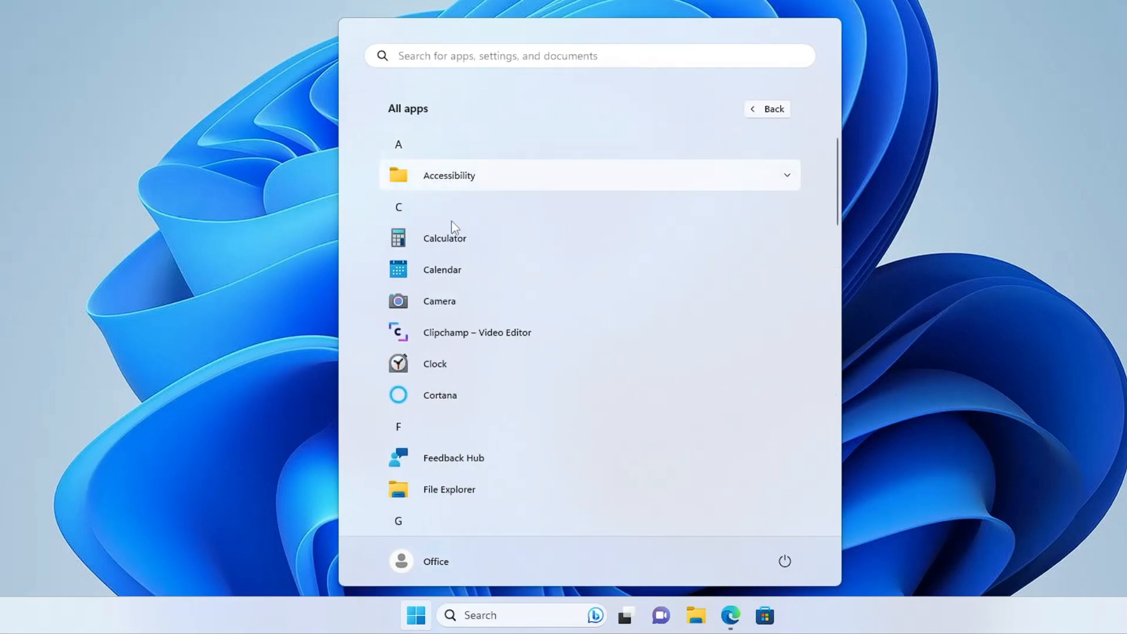
{"action": "mouse_move", "coordinate": [449, 270]}
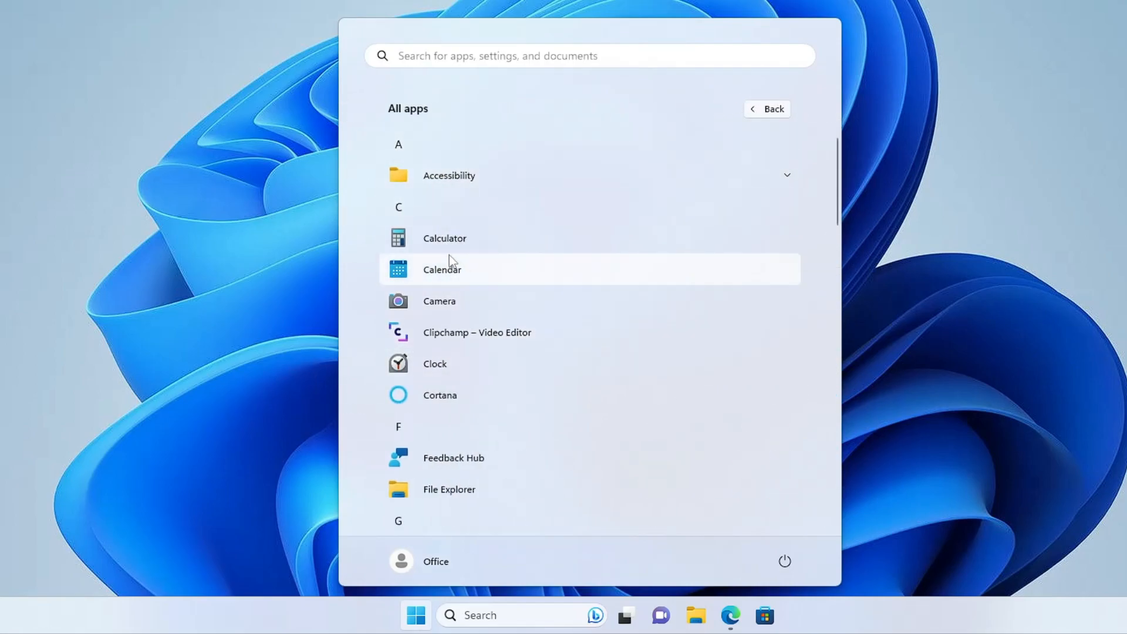
{"action": "mouse_move", "coordinate": [463, 249]}
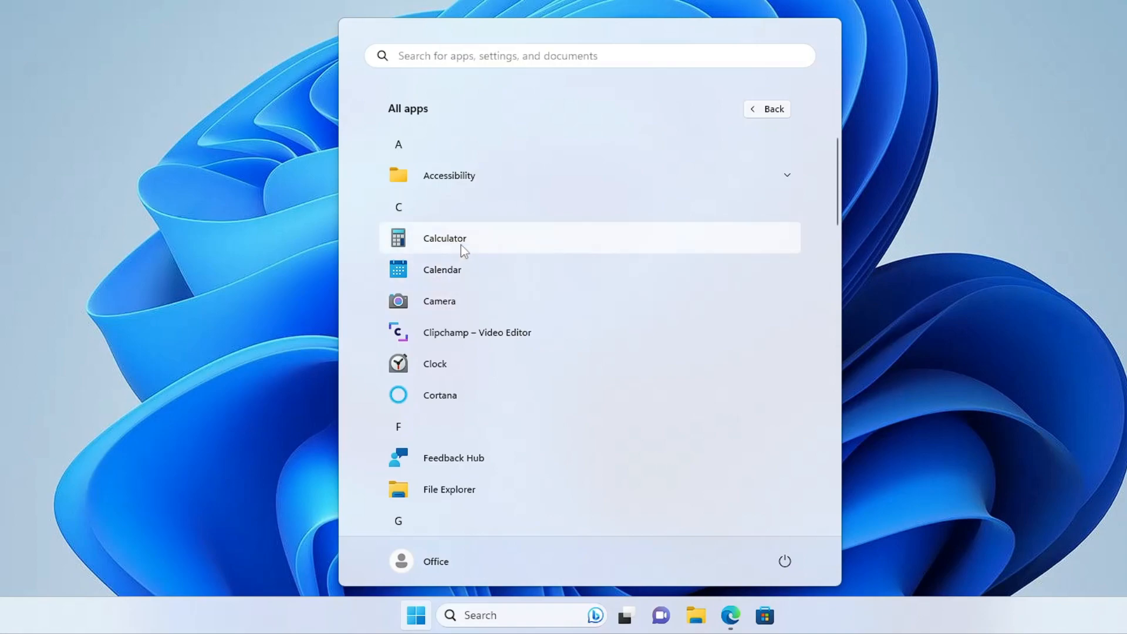
{"action": "mouse_move", "coordinate": [453, 333]}
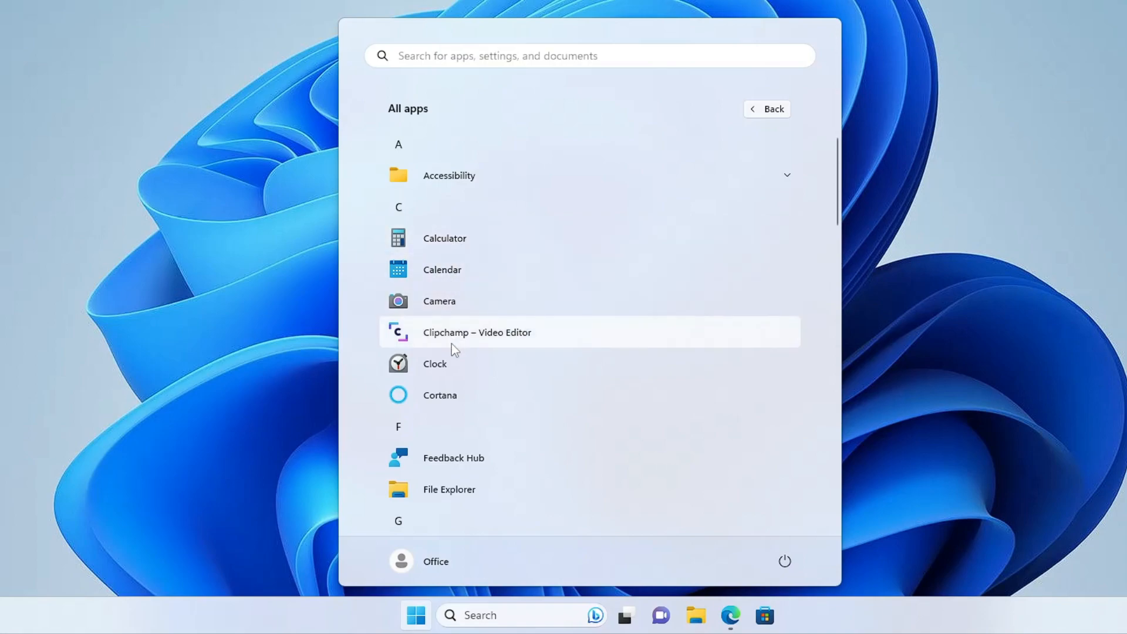
{"action": "mouse_move", "coordinate": [483, 397]}
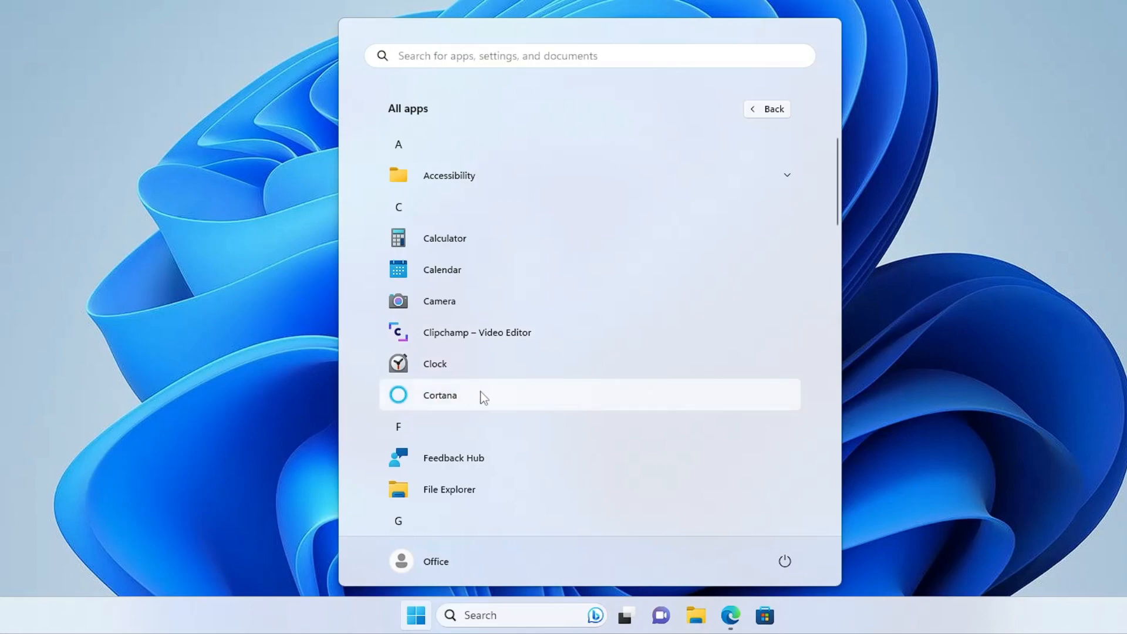
{"action": "scroll", "scroll_direction": "down", "scroll_amount": 3}
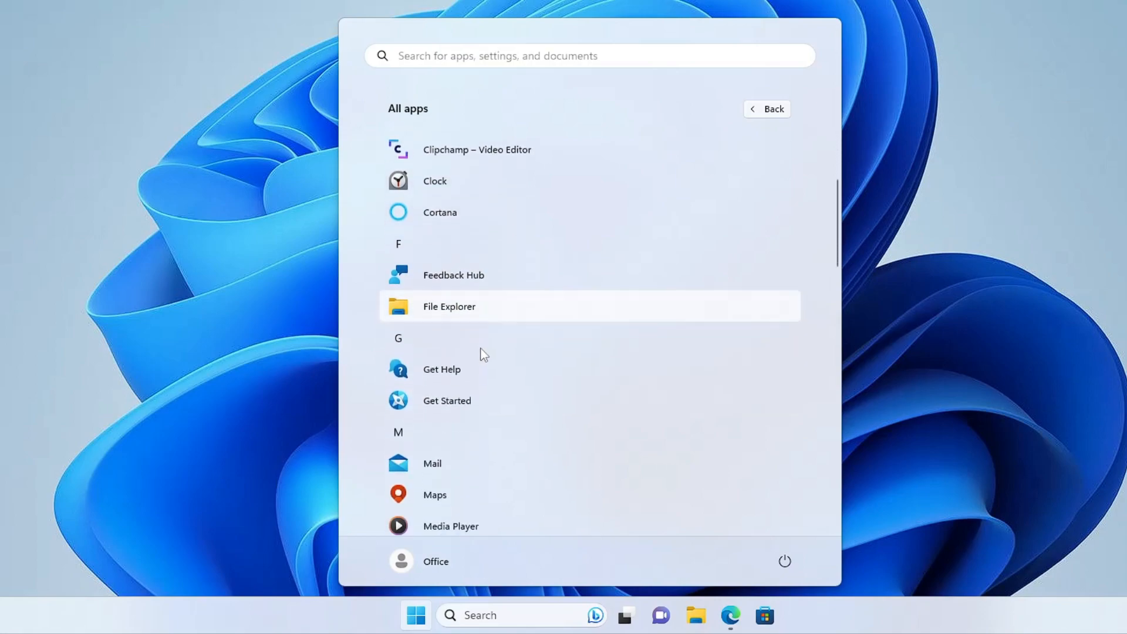
{"action": "mouse_move", "coordinate": [503, 314]}
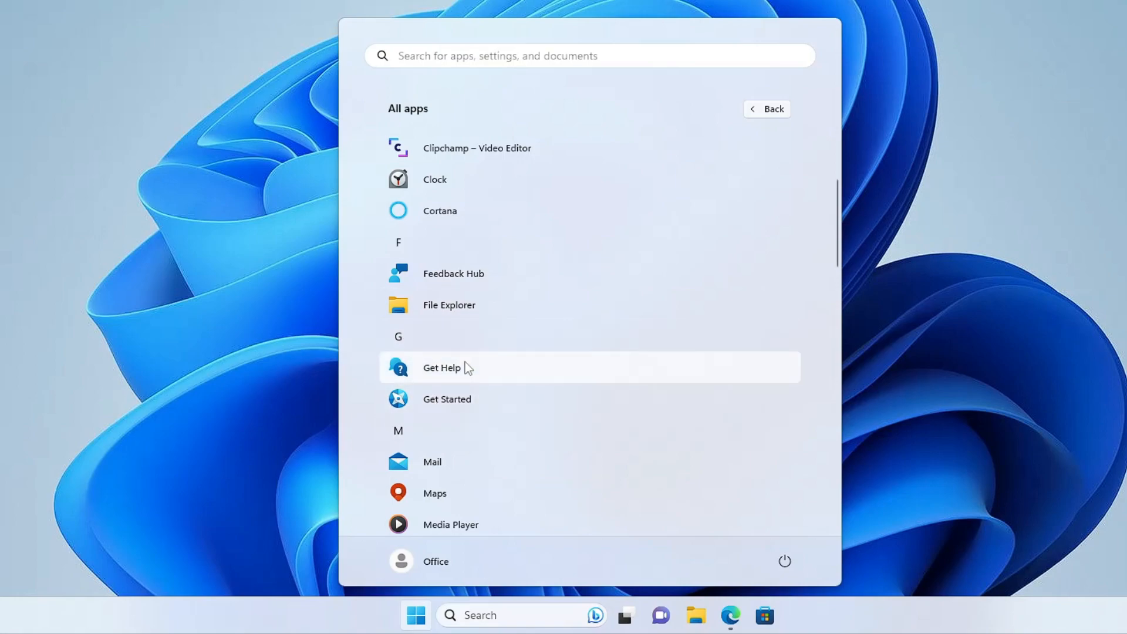
{"action": "mouse_move", "coordinate": [472, 362]}
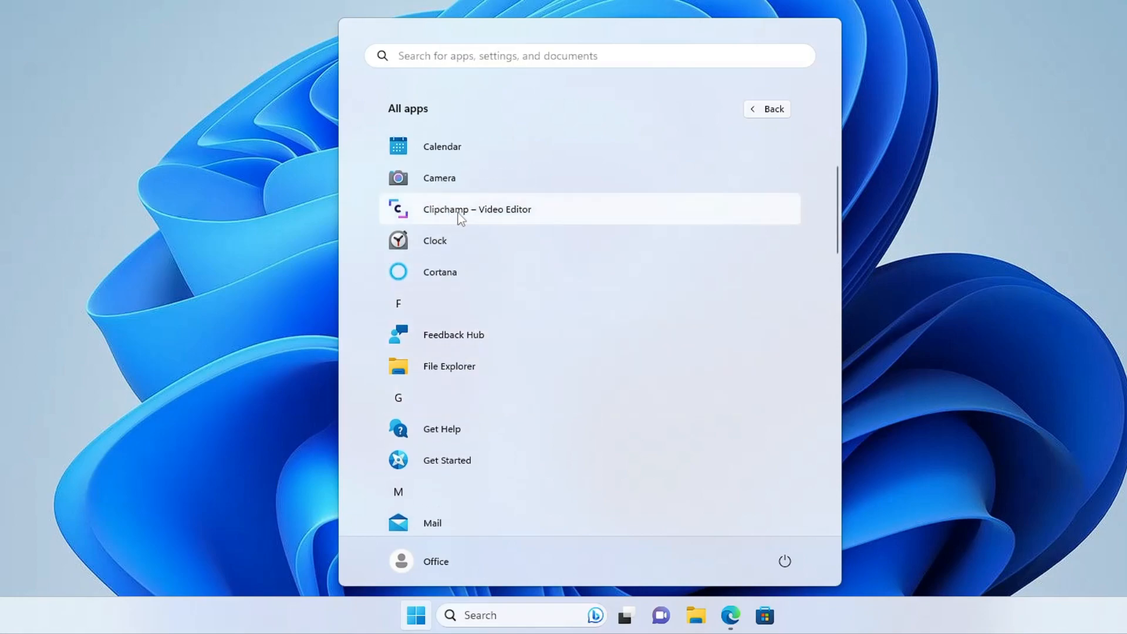
- Choose Uninstall for Clipchamp – Video Editor from its context menu
{"action": "right_click", "coordinate": [477, 209]}
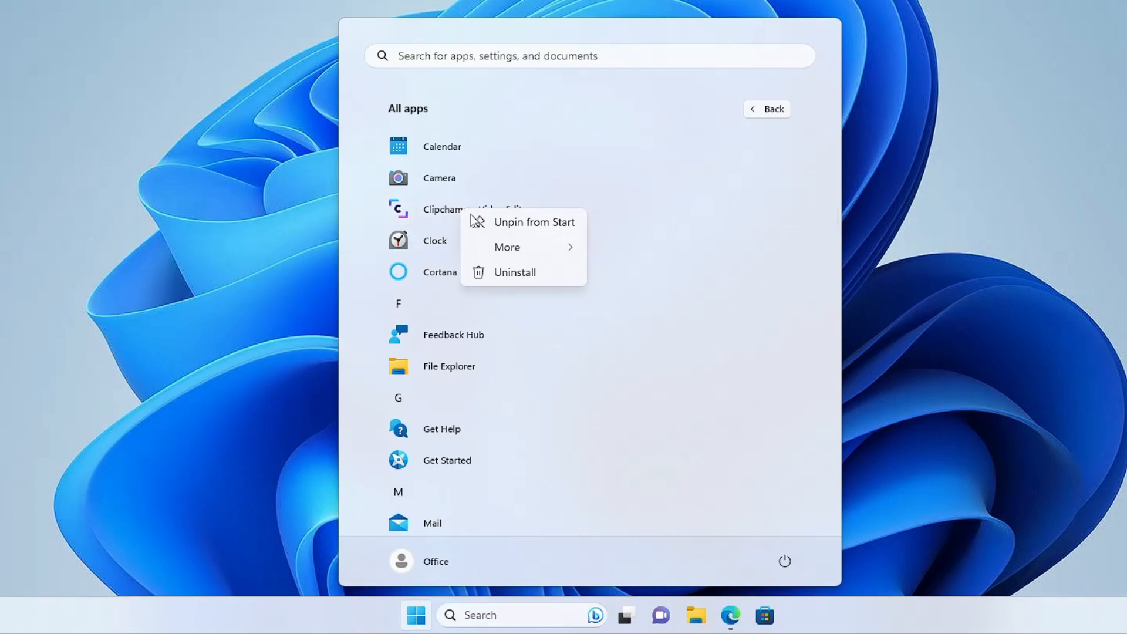
{"action": "left_click", "coordinate": [515, 271]}
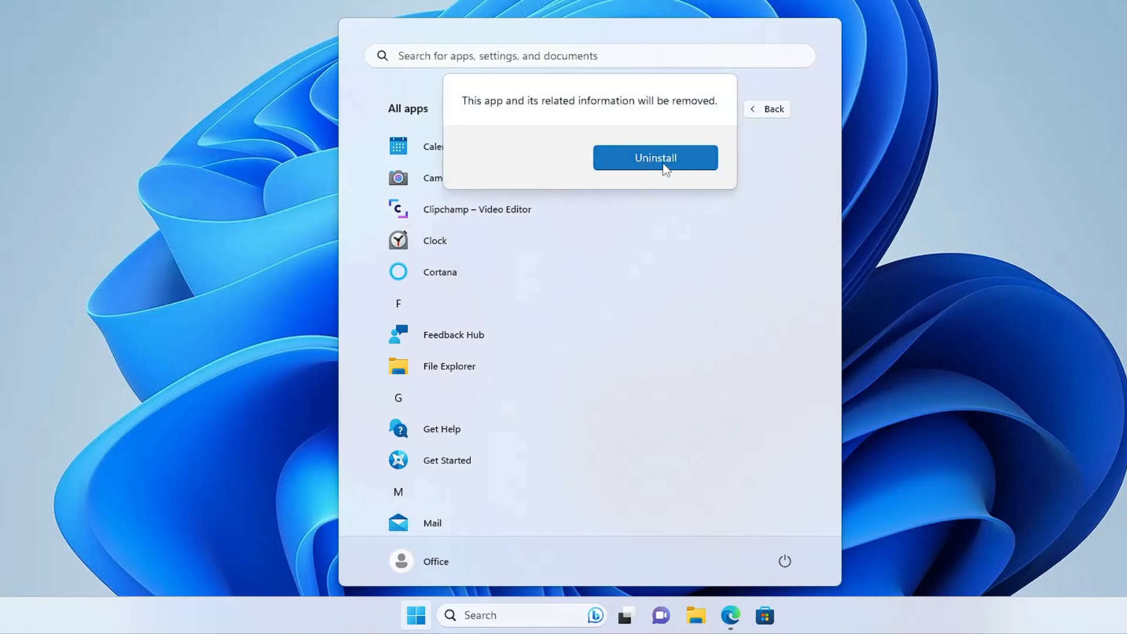
{"action": "mouse_move", "coordinate": [640, 212]}
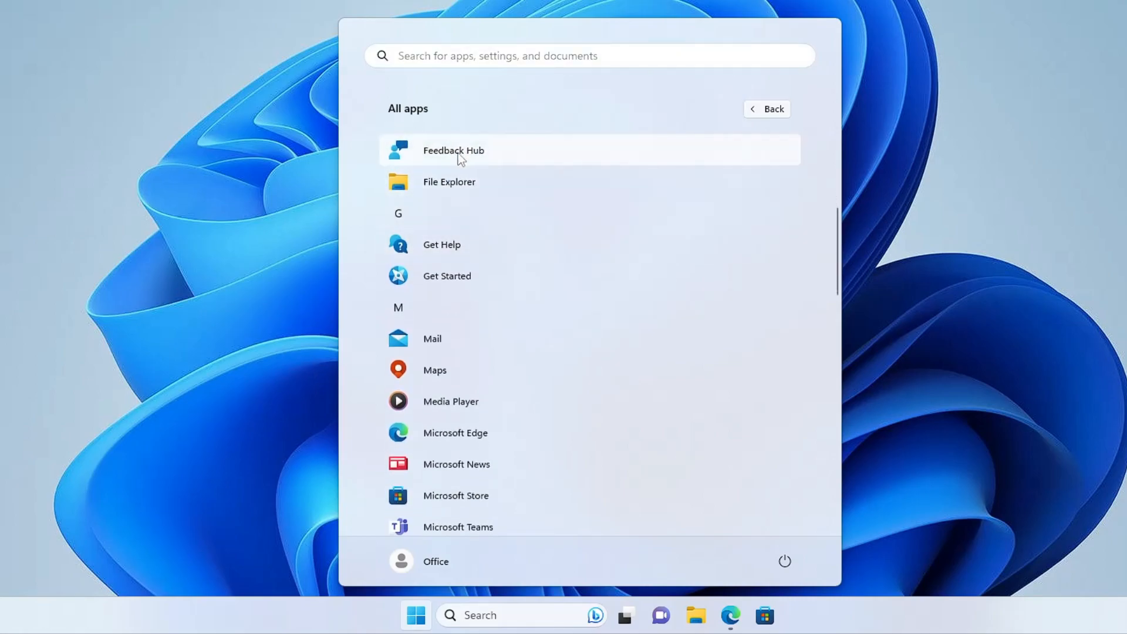
- Bring up the context menu for Feedback Hub in All apps
{"action": "right_click", "coordinate": [454, 150]}
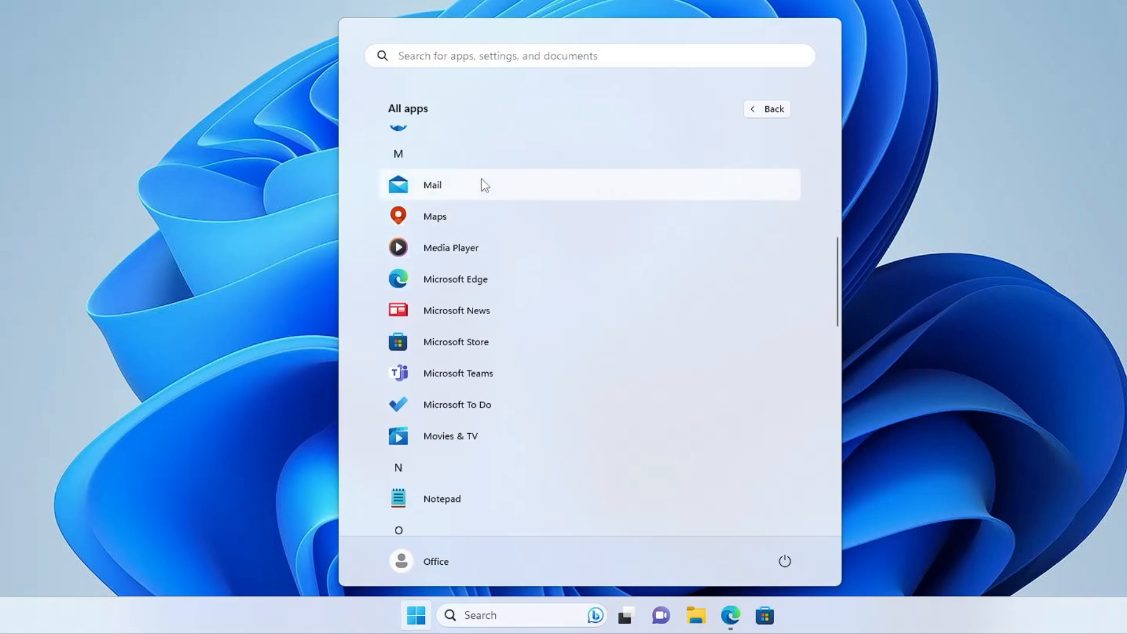
{"action": "scroll", "scroll_direction": "down", "scroll_amount": 3}
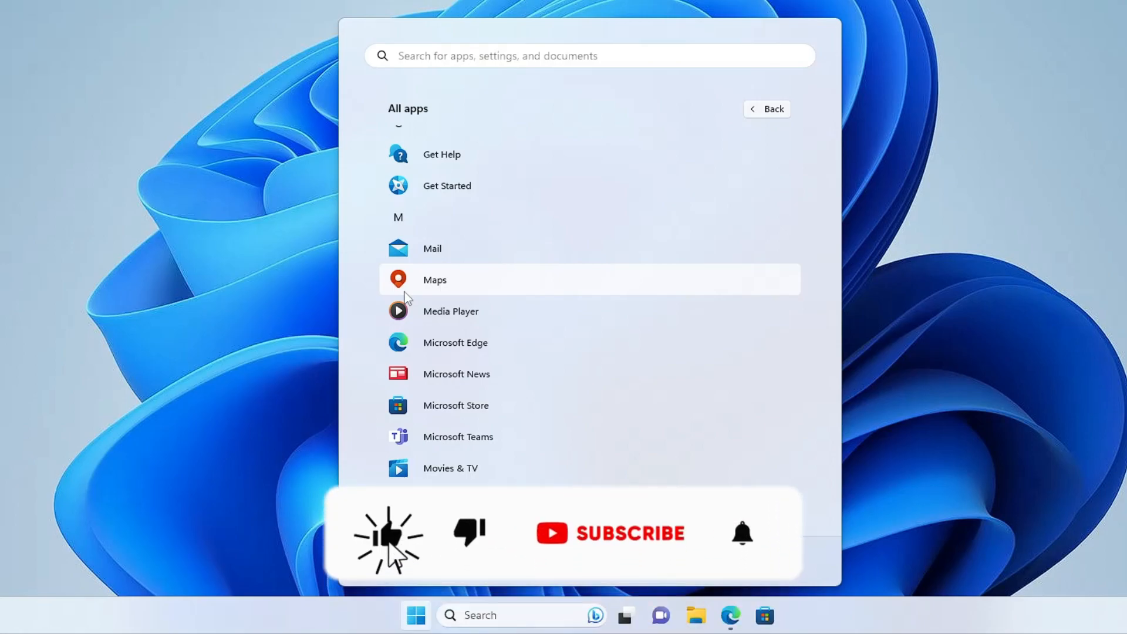
{"action": "left_click", "coordinate": [609, 532]}
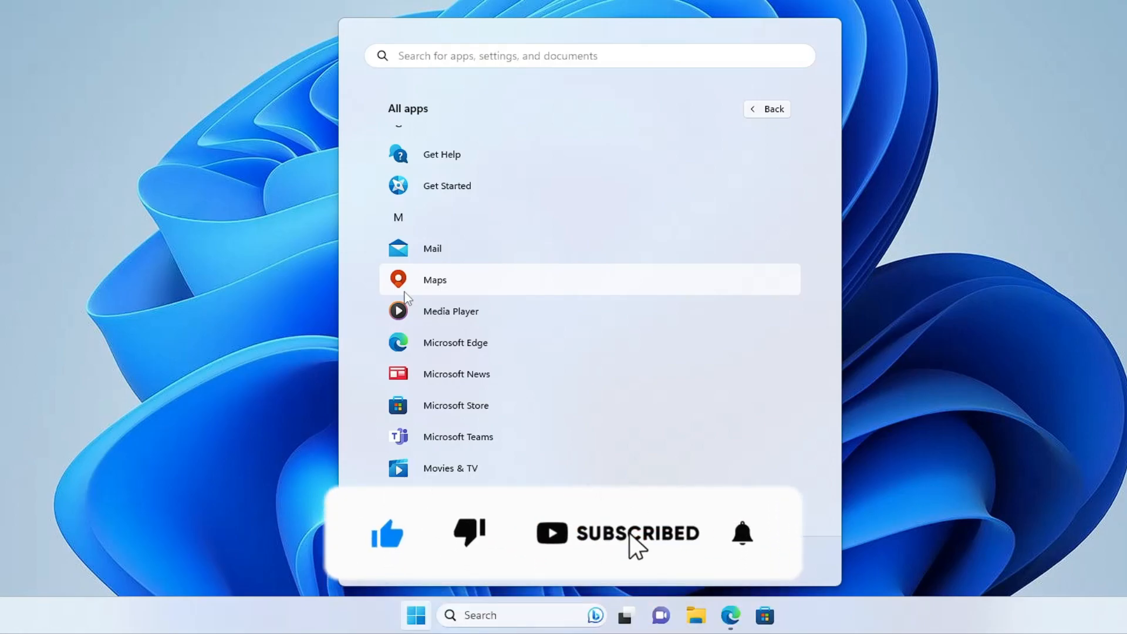